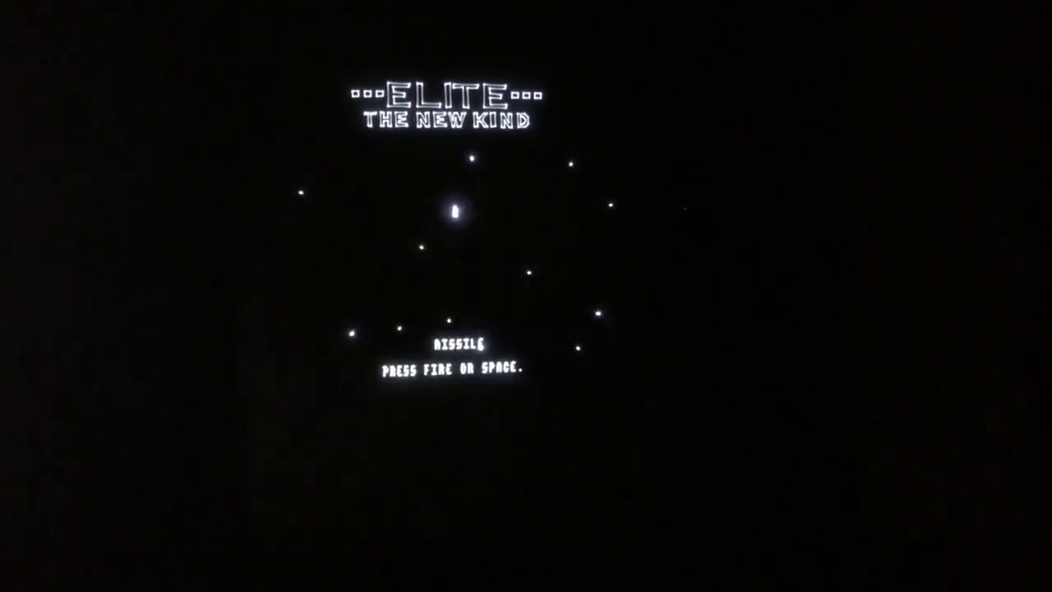
Go to Equip Ship to browse upgrades with 18.4 cash available
key(space)
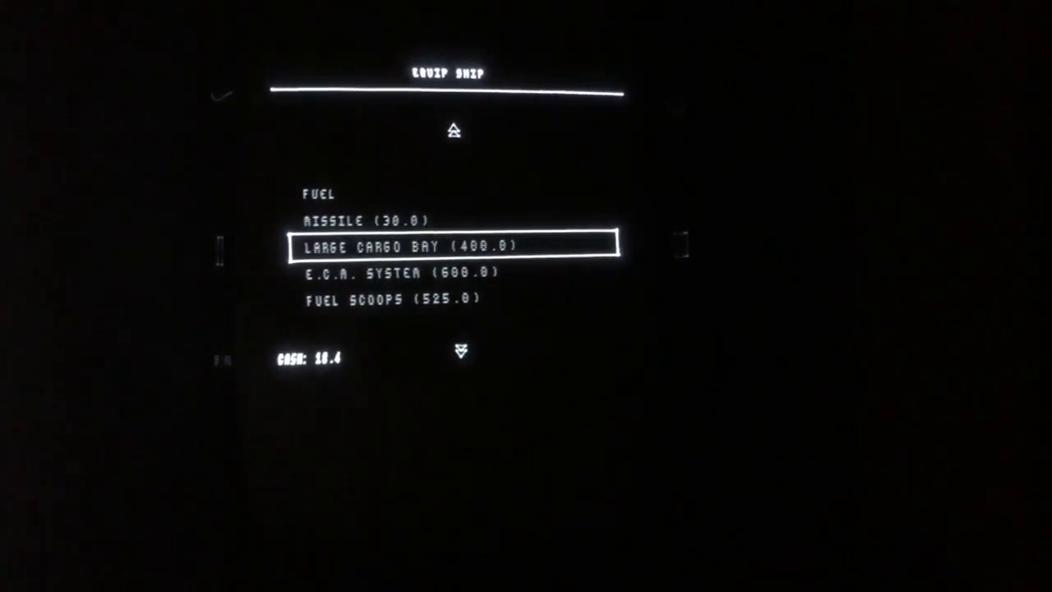
key(Down)
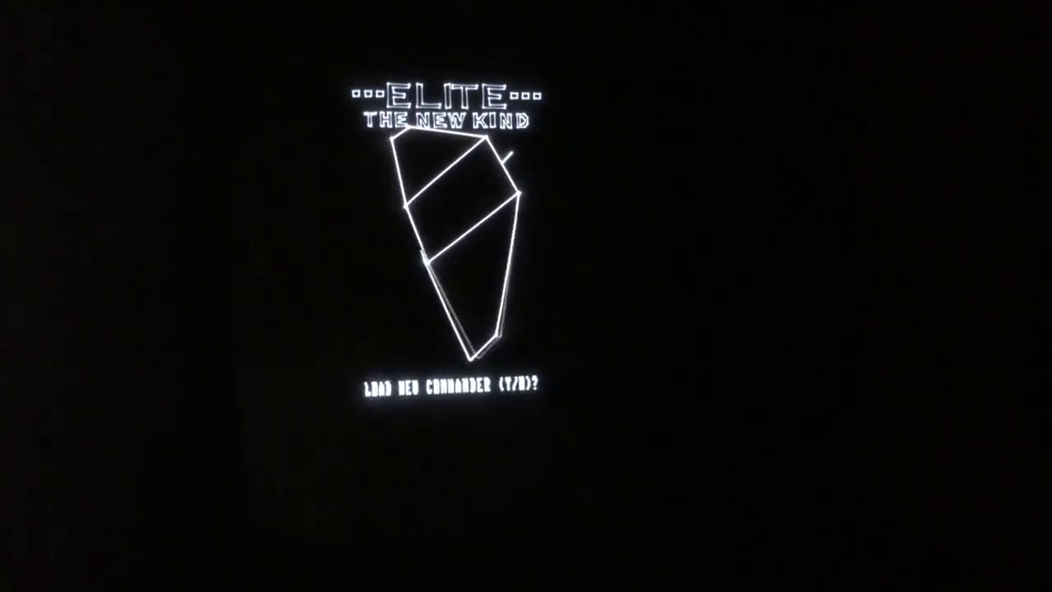
Answer Y to the Load New Commander prompt
key(y)
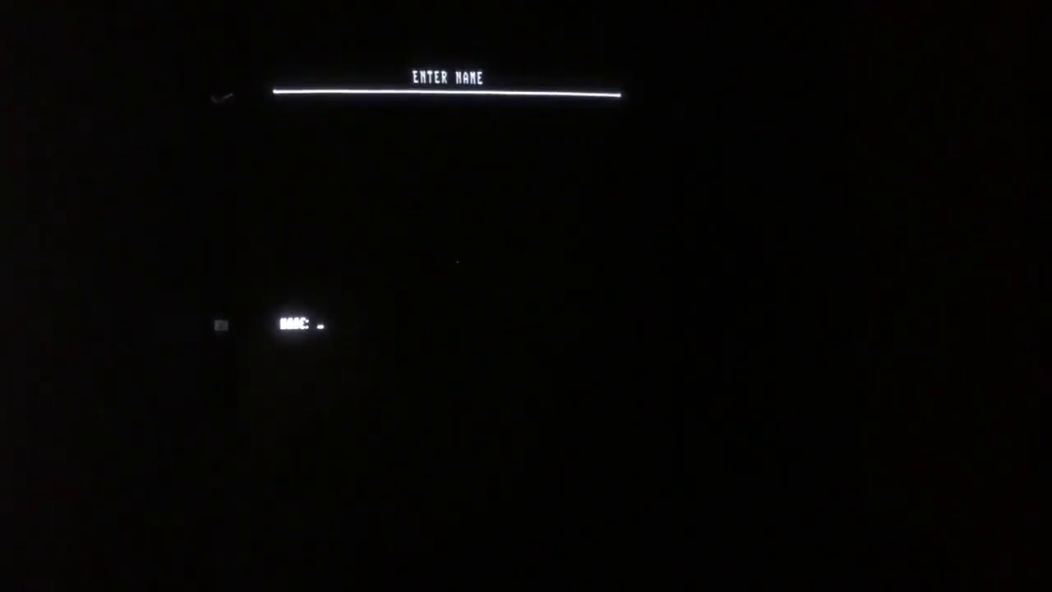